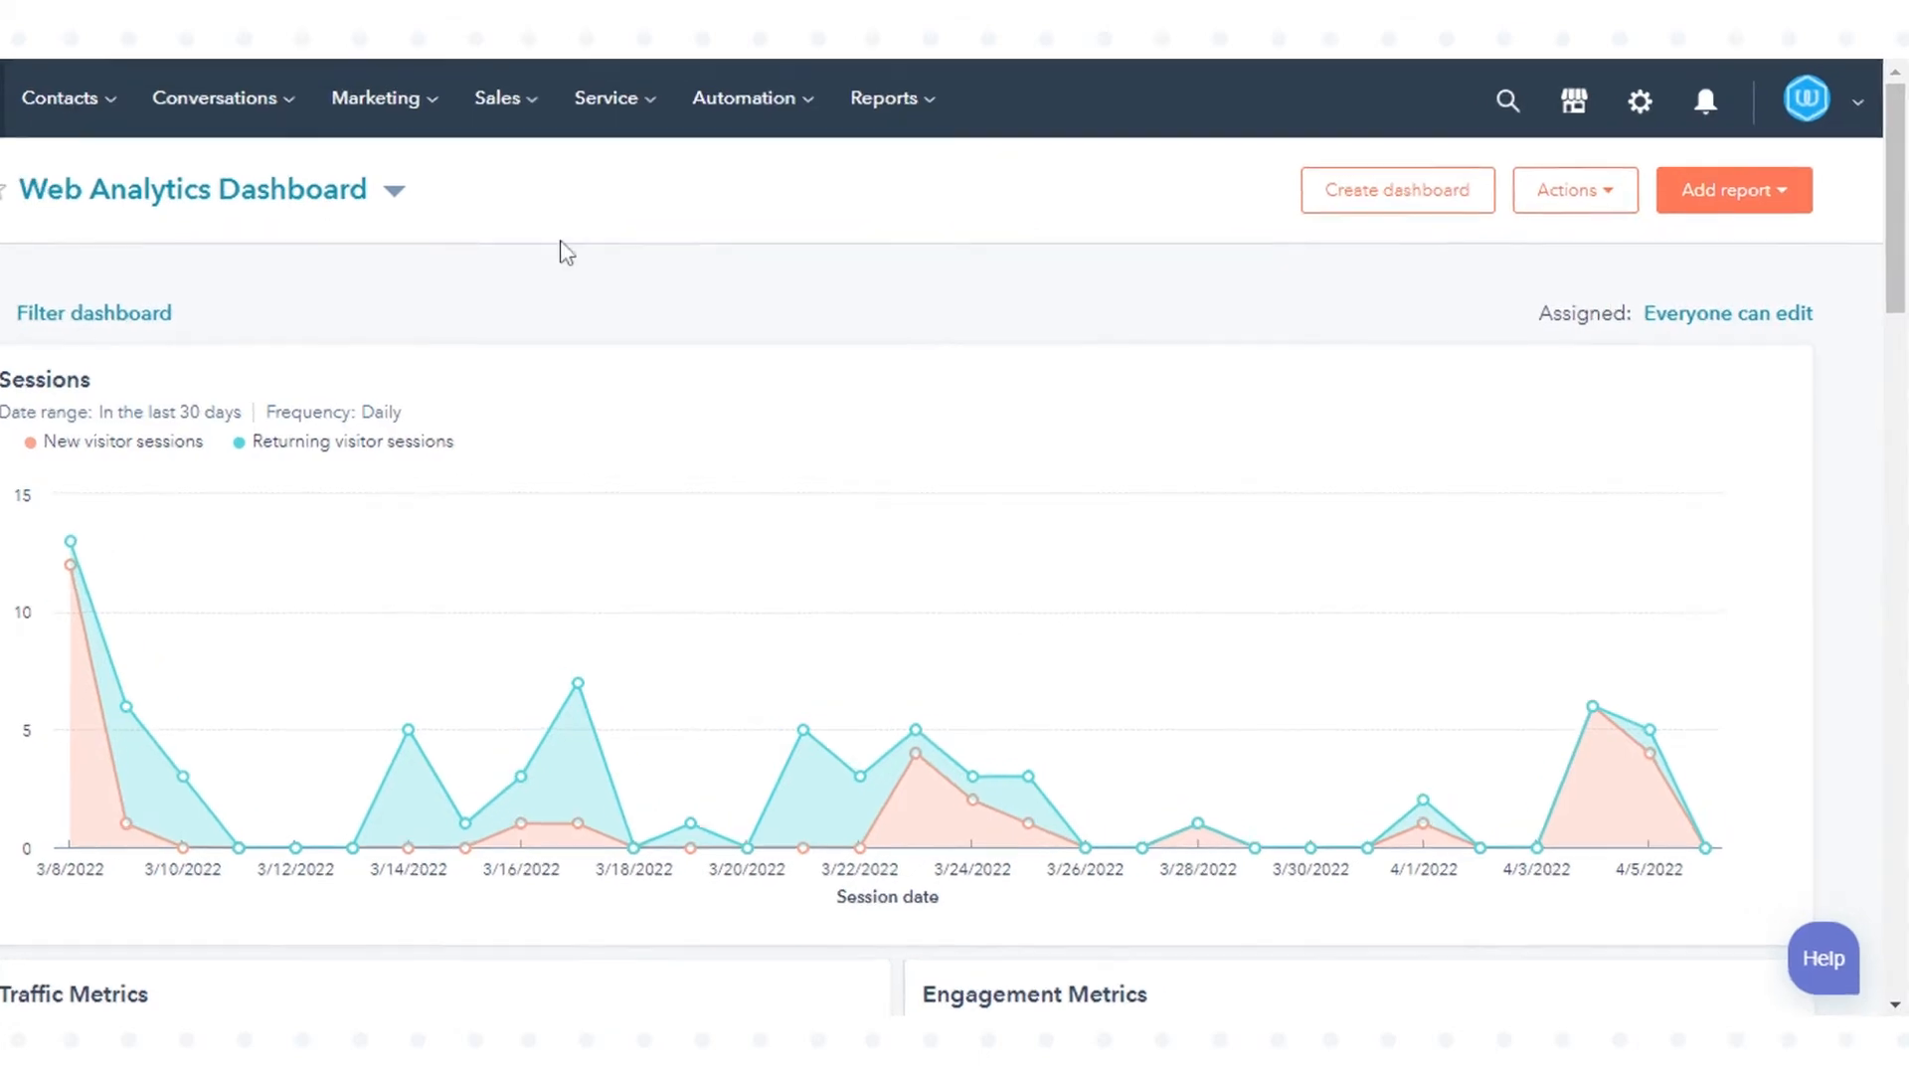
# Go from the Web Analytics Dashboard to account Settings via the gear icon.
pyautogui.scroll(-3)
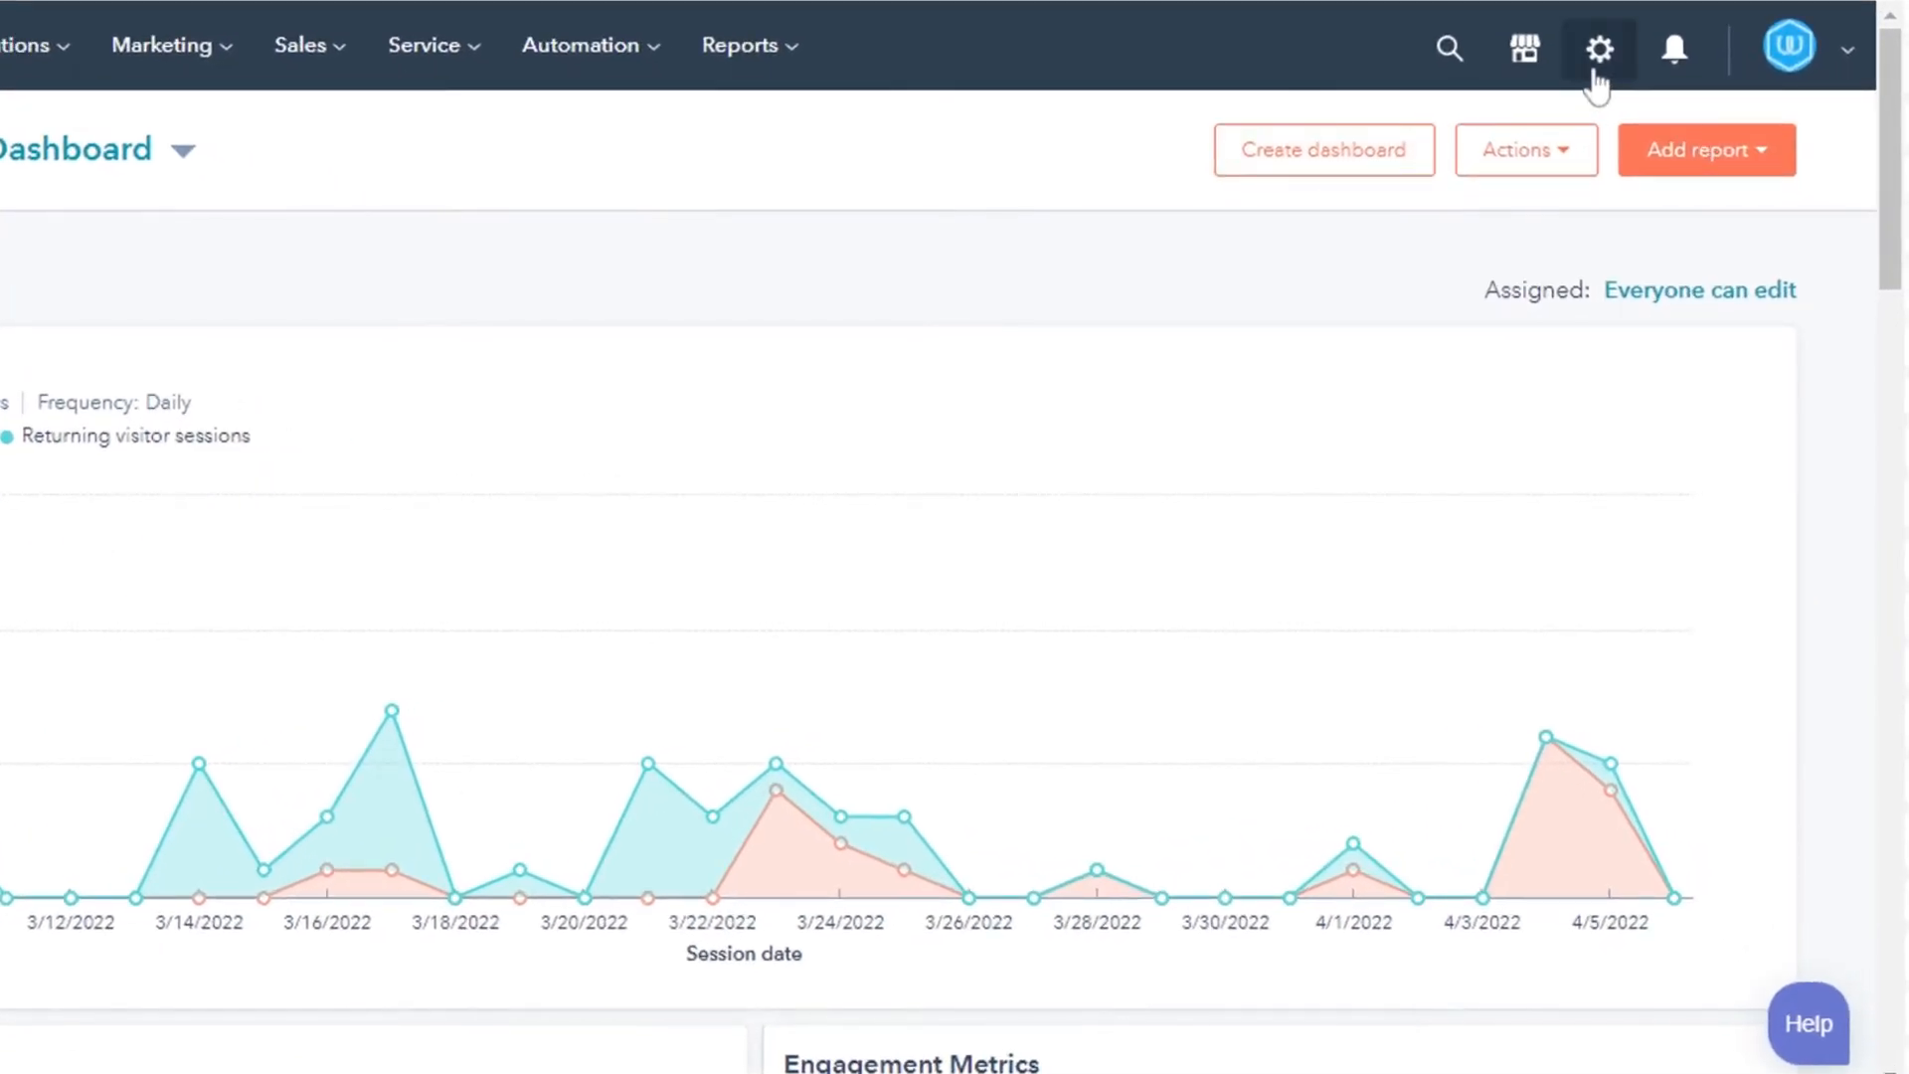
pyautogui.click(1599, 48)
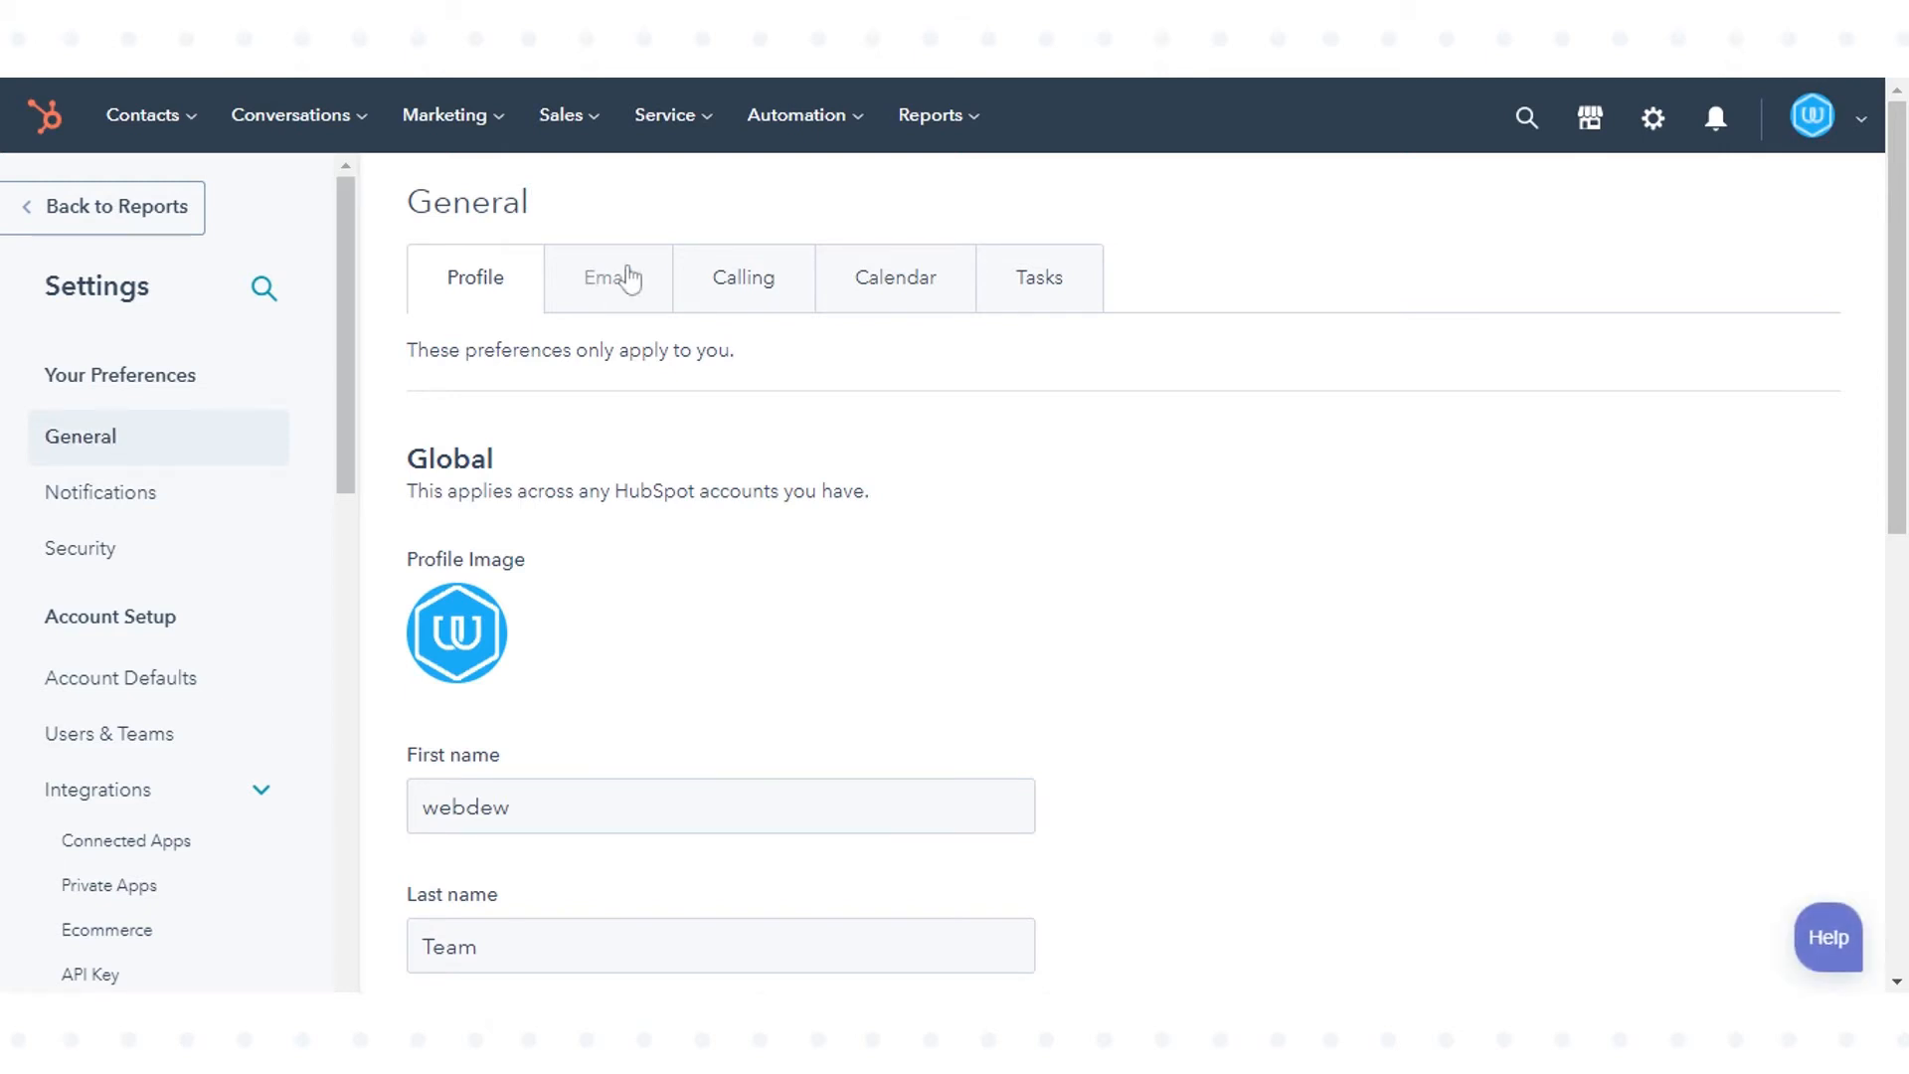
# In Email preferences, enable the 'Include unsubscribe link' option.
pyautogui.click(608, 278)
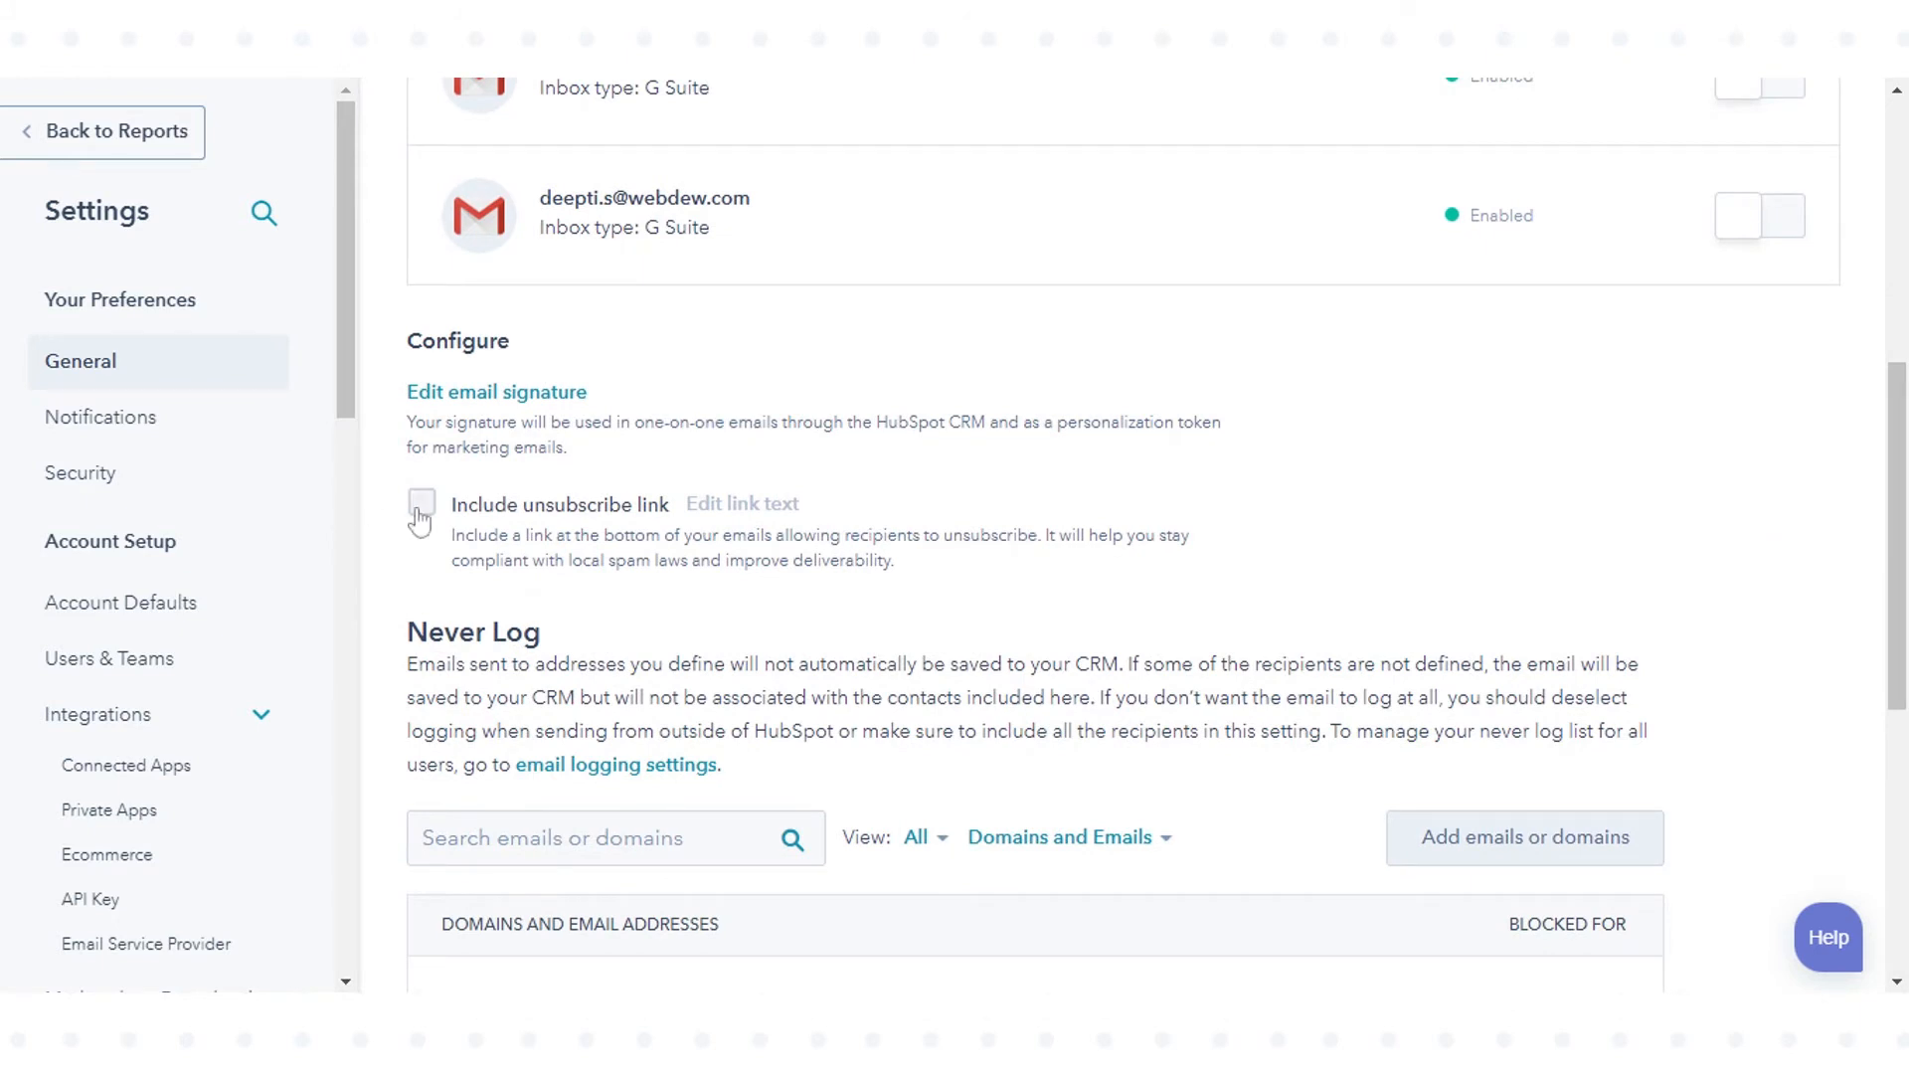
pyautogui.click(421, 503)
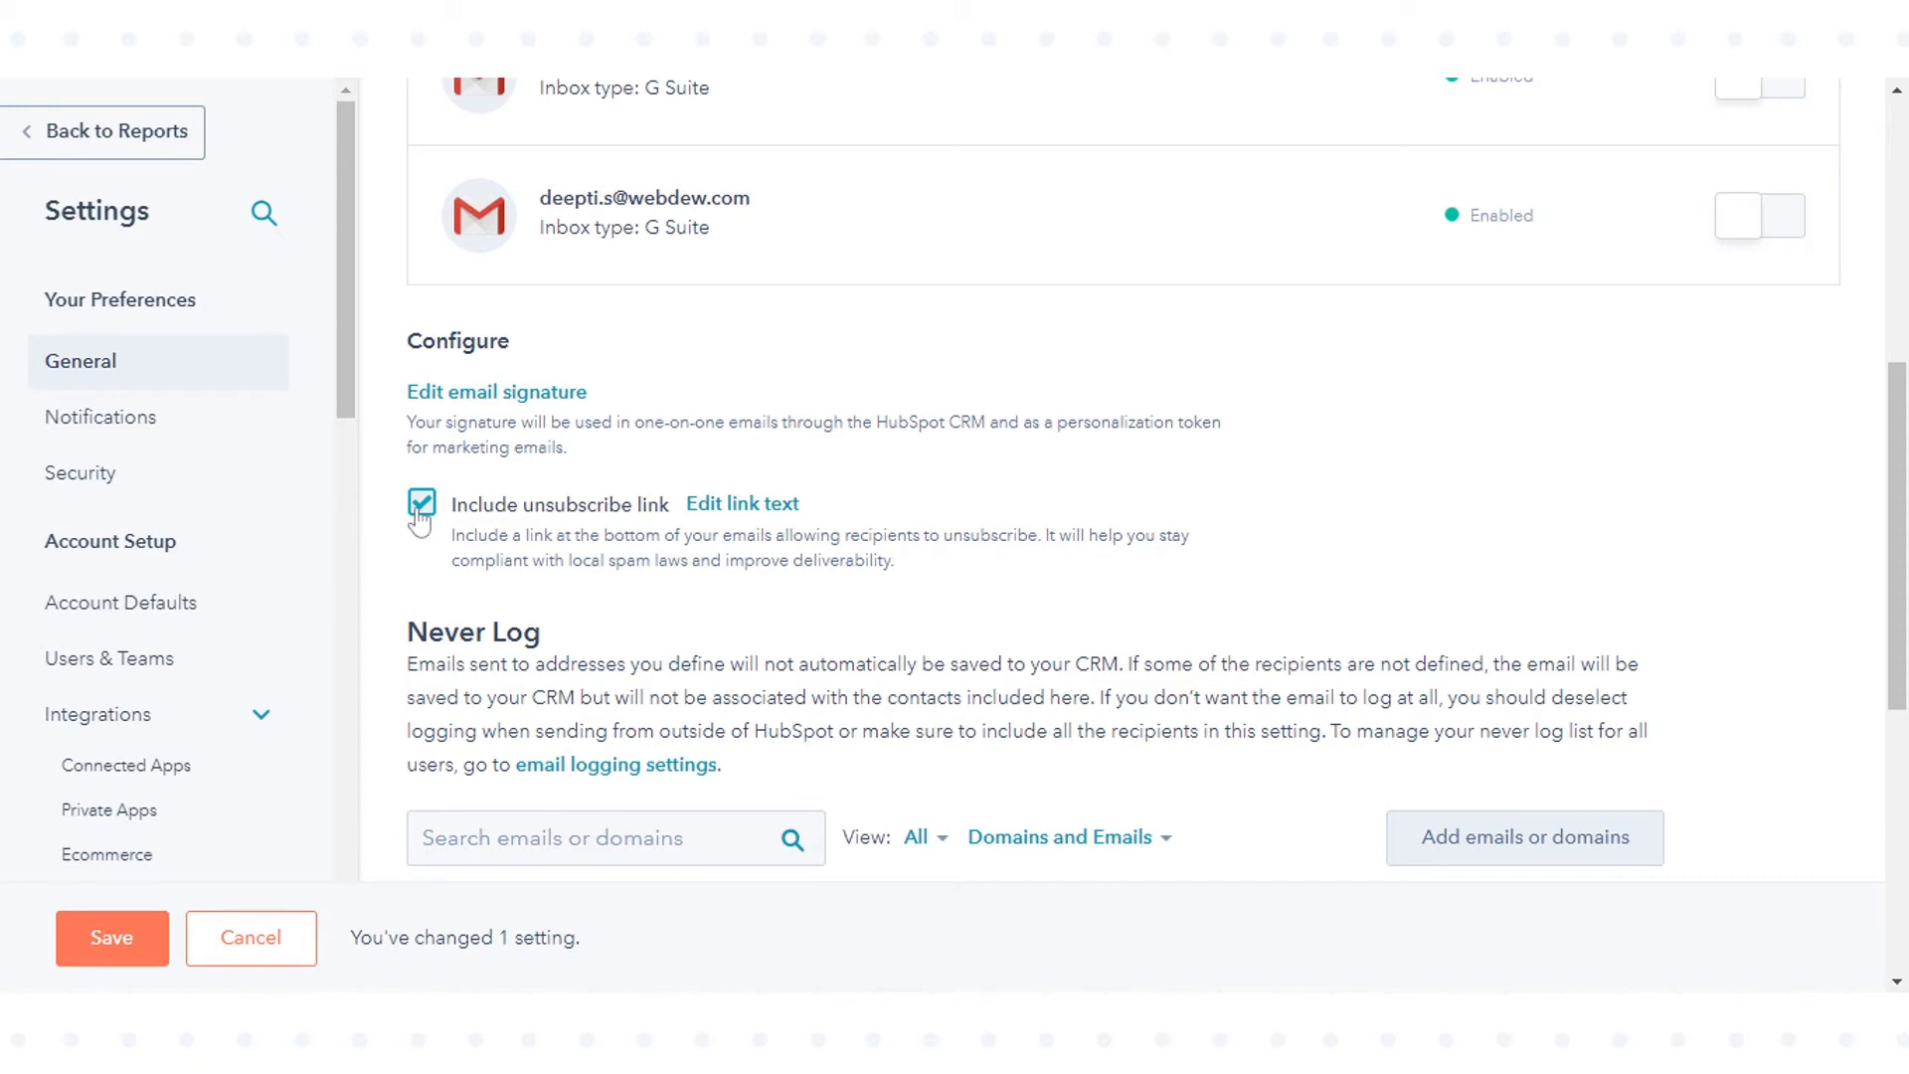
# Choose the unsubscribe link wording from the 'Edit link text' dialog and confirm it.
pyautogui.click(742, 503)
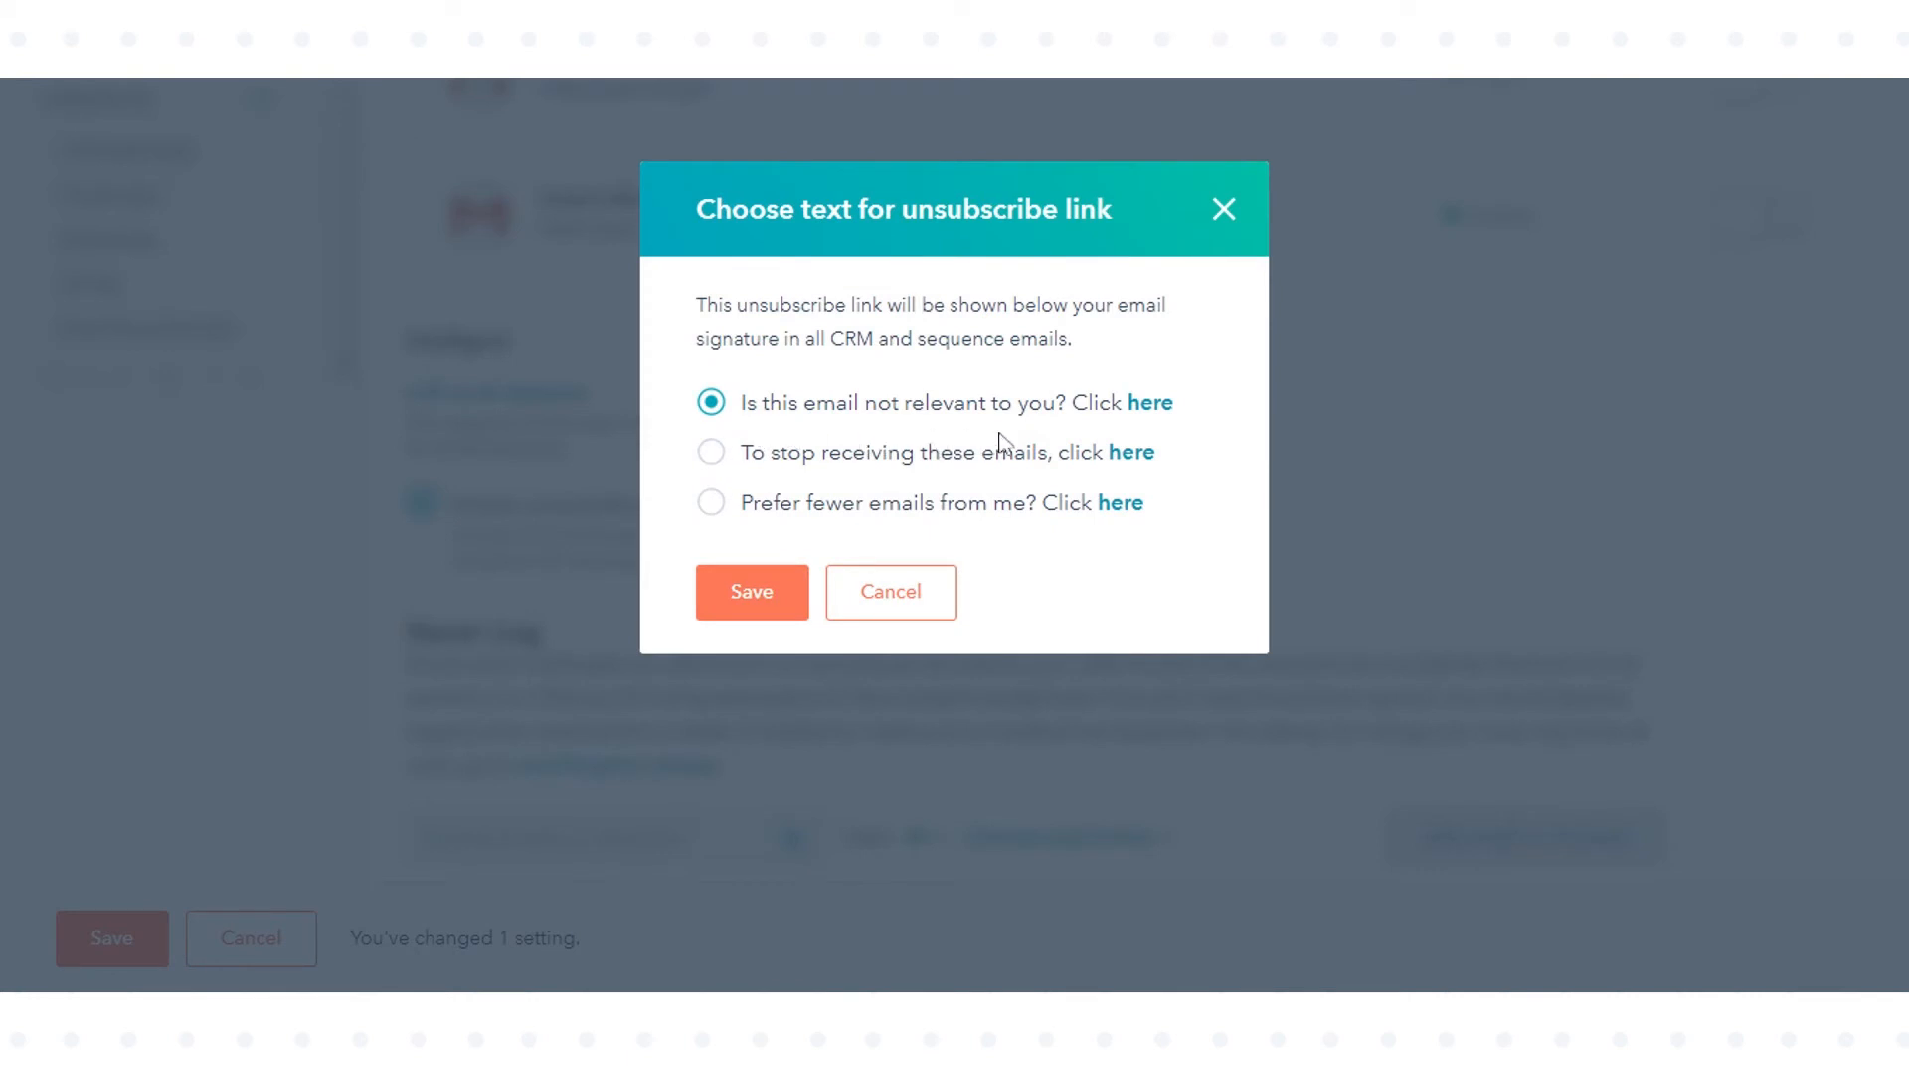
pyautogui.moveTo(798, 515)
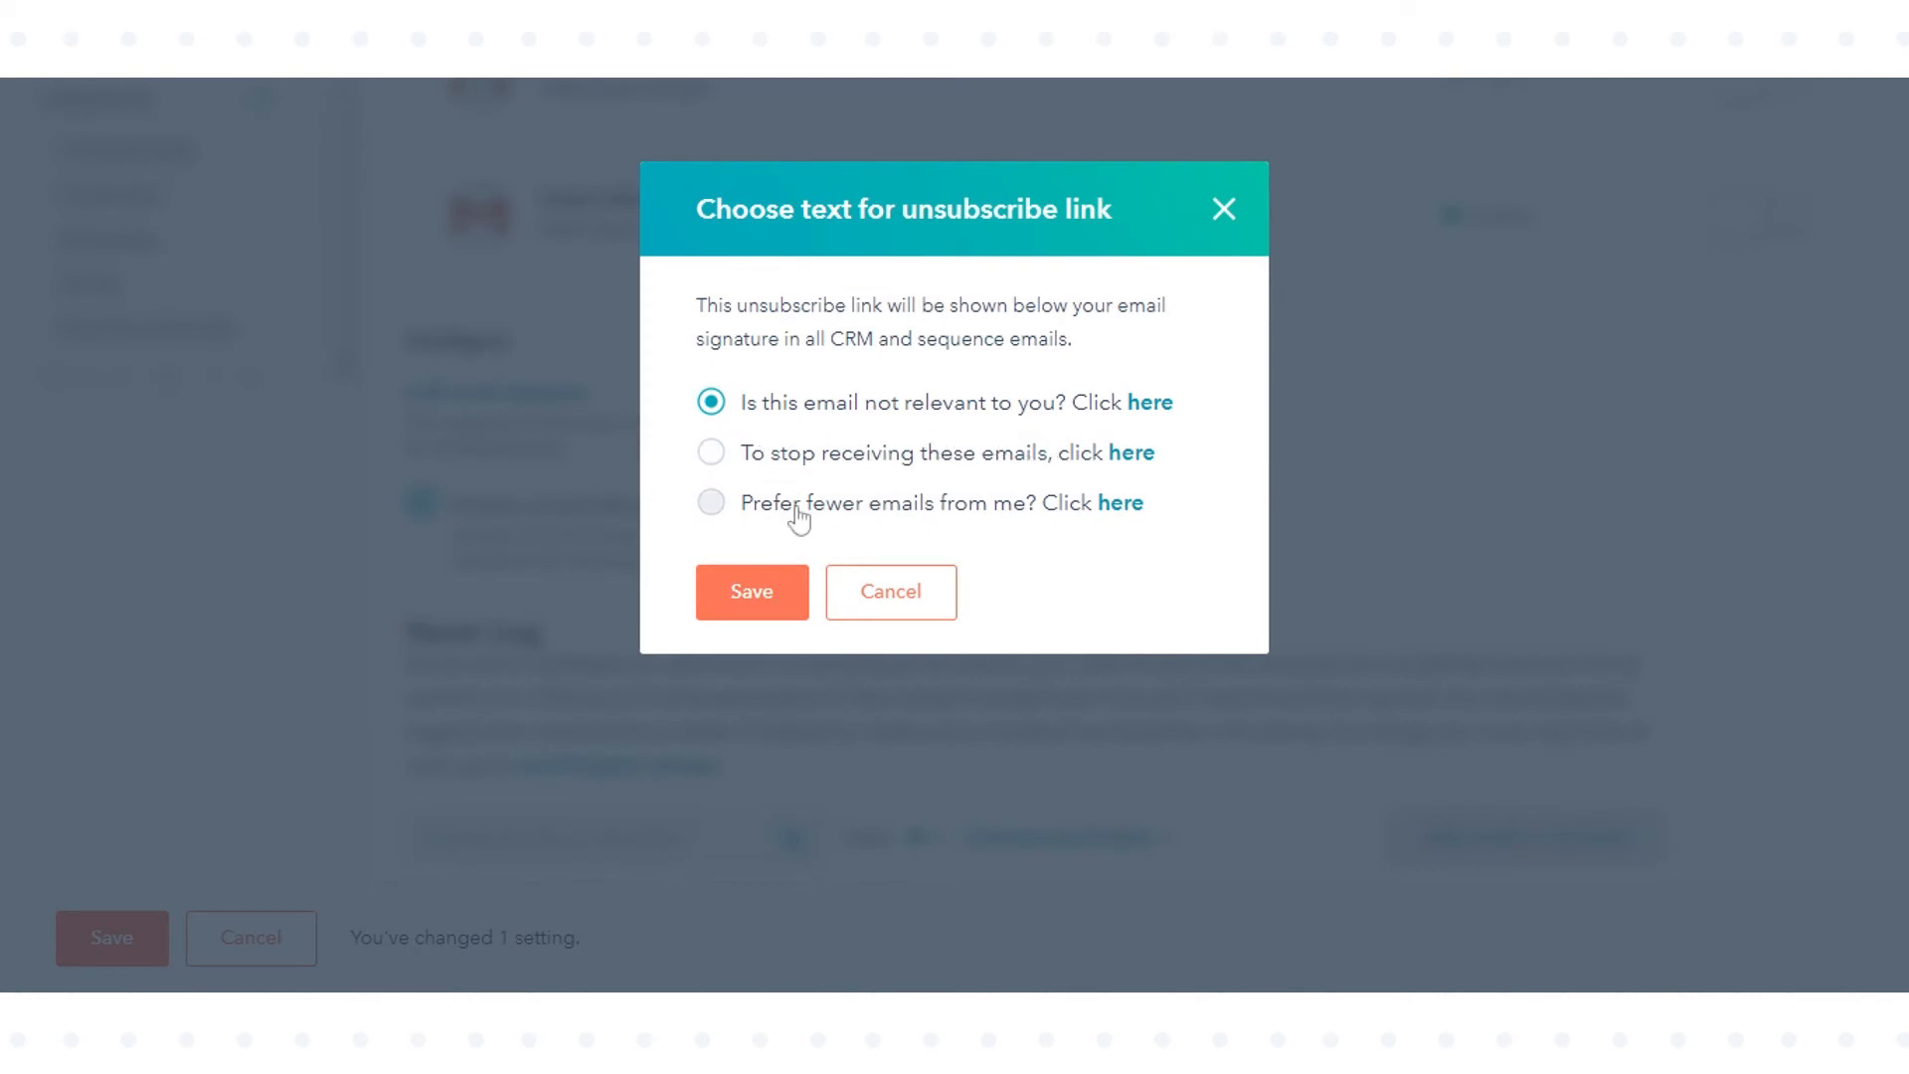
pyautogui.click(713, 452)
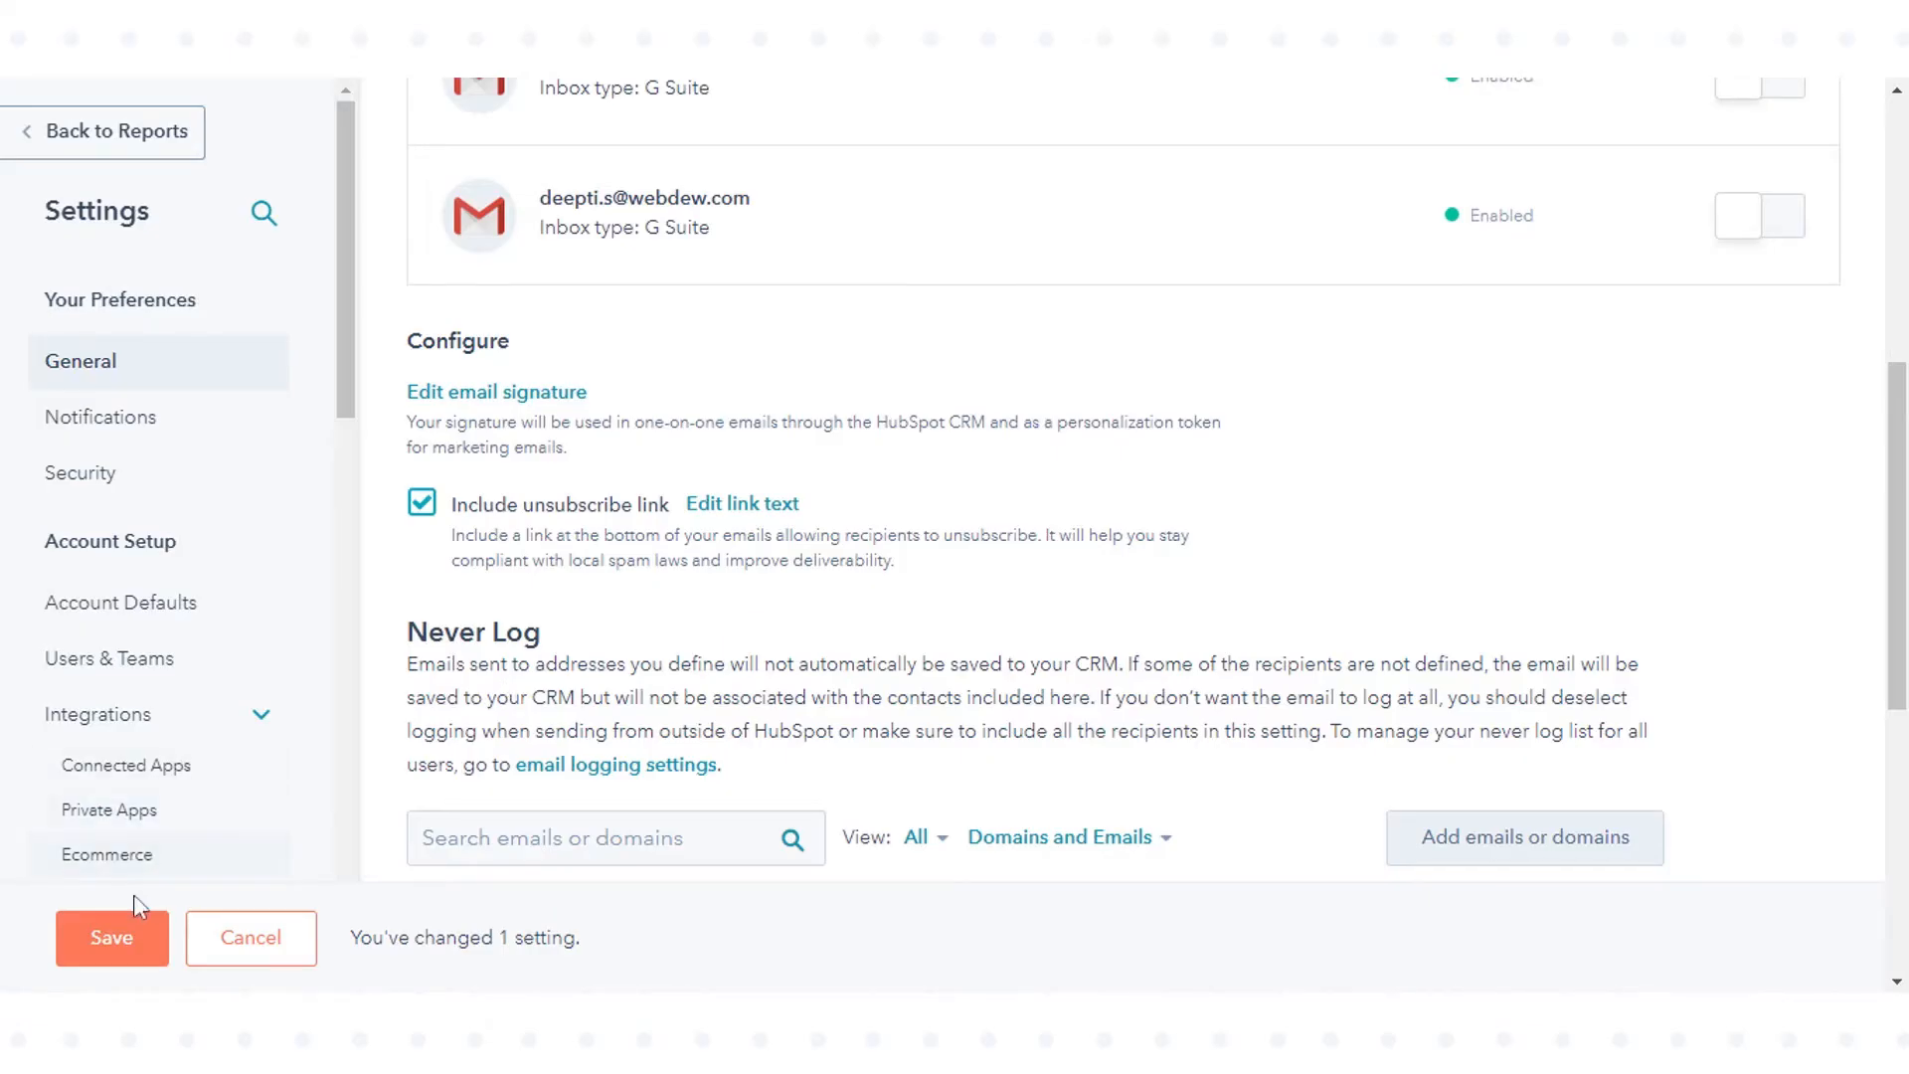
# Save the unsubscribe link setting and return to the top of the Email preferences.
pyautogui.click(111, 937)
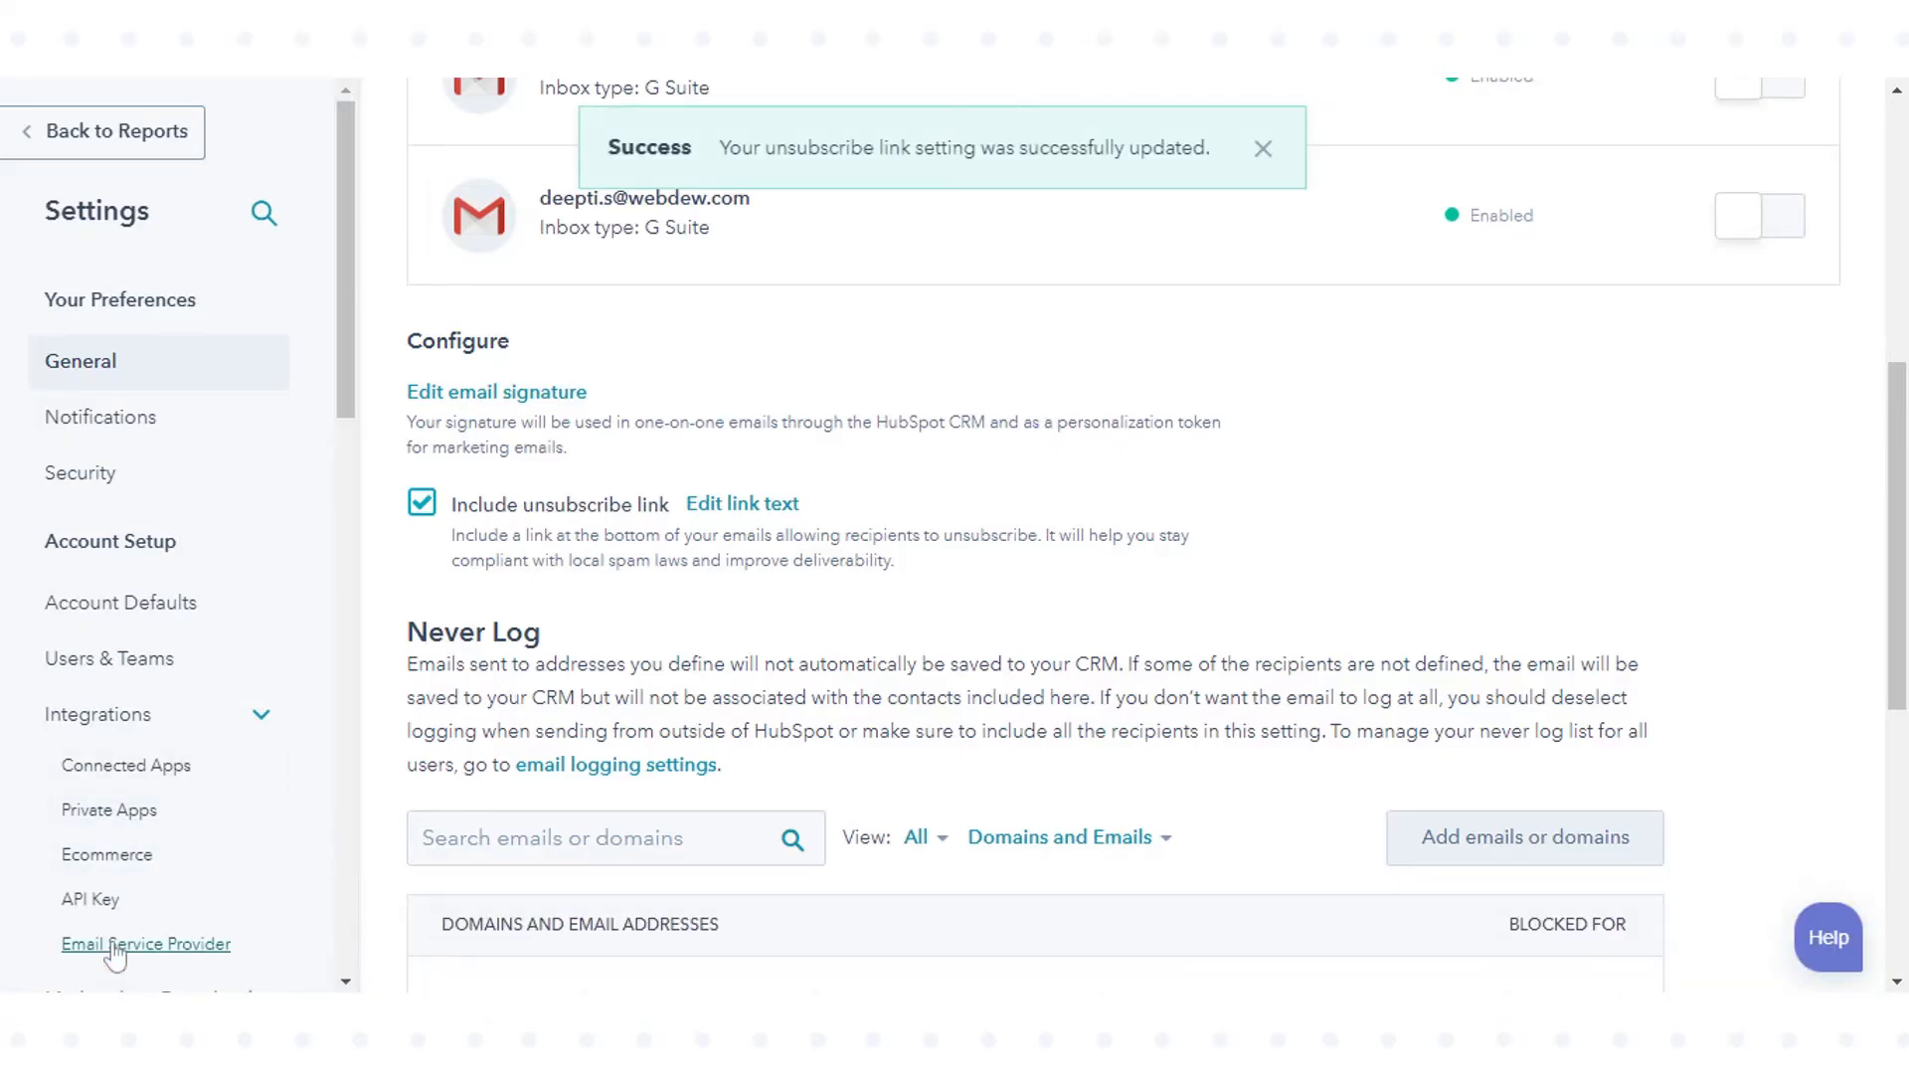
pyautogui.moveTo(742, 171)
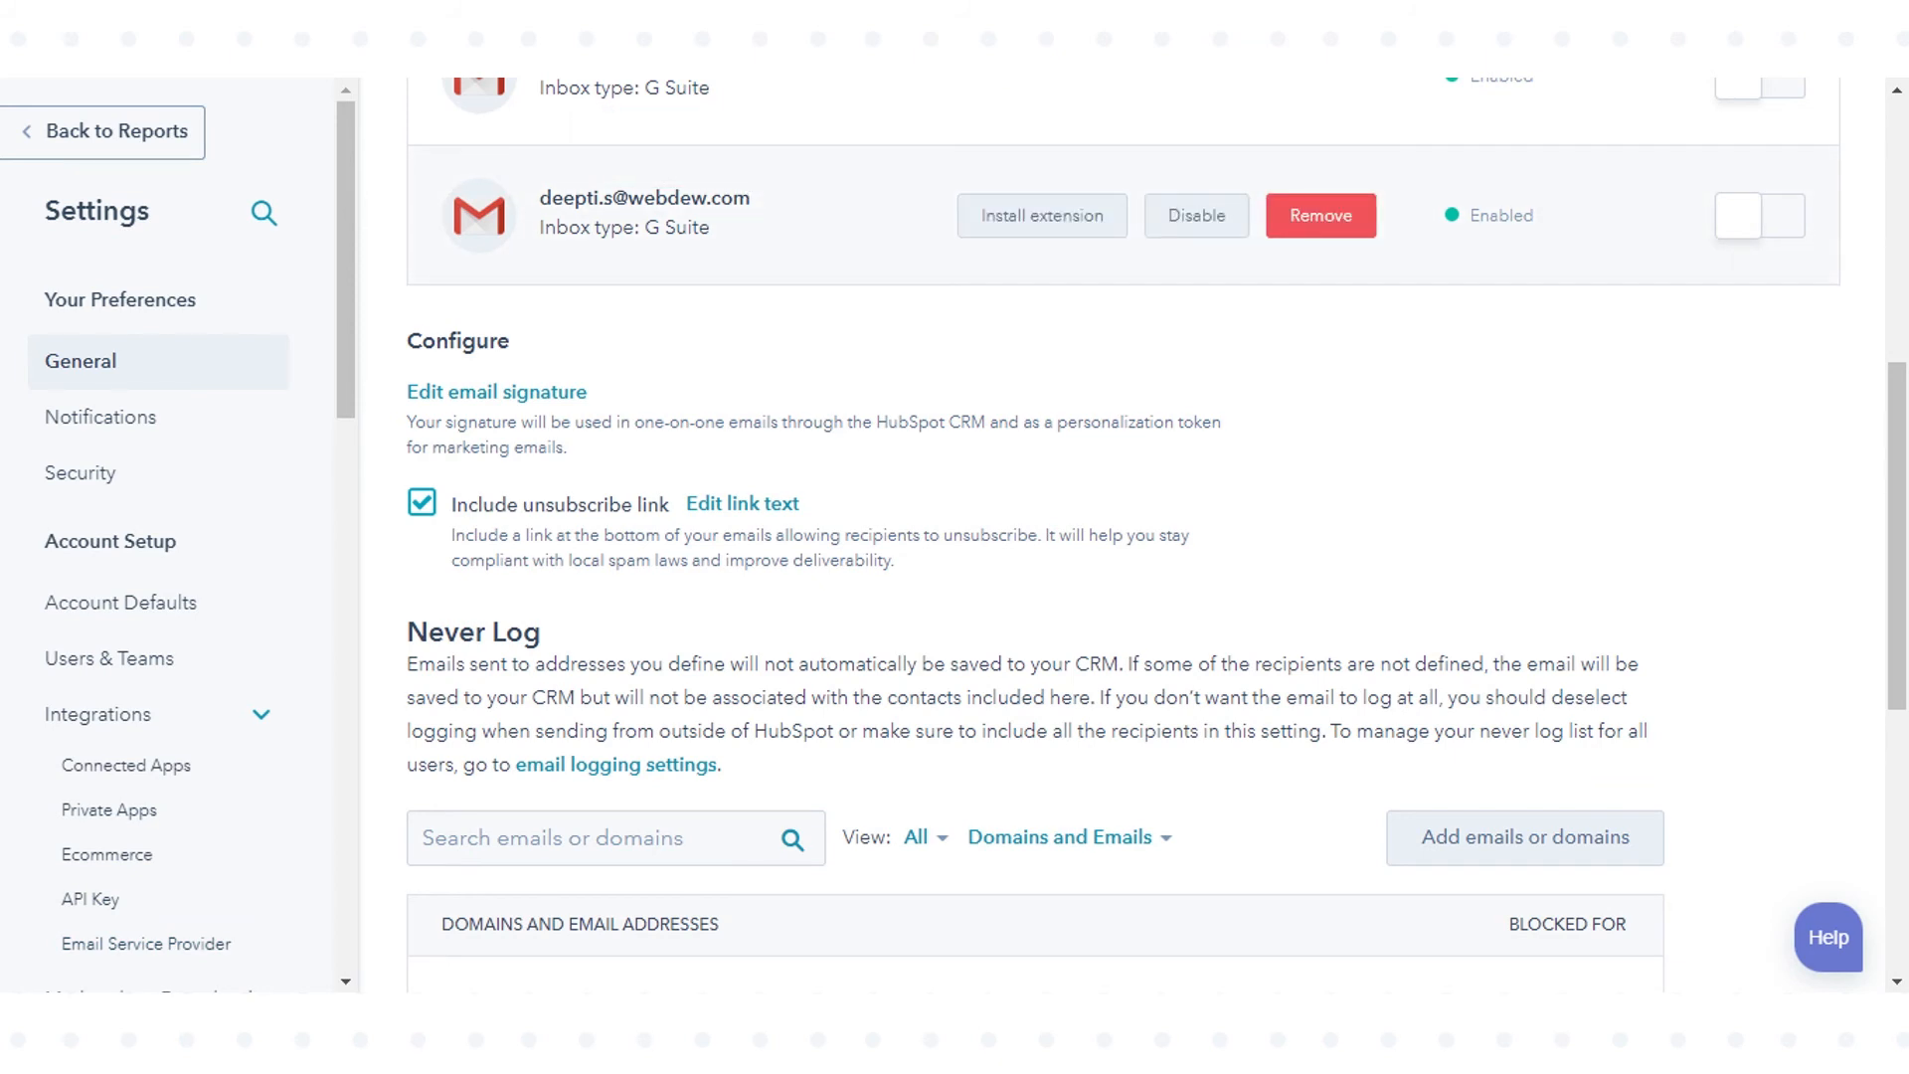
pyautogui.scroll(3)
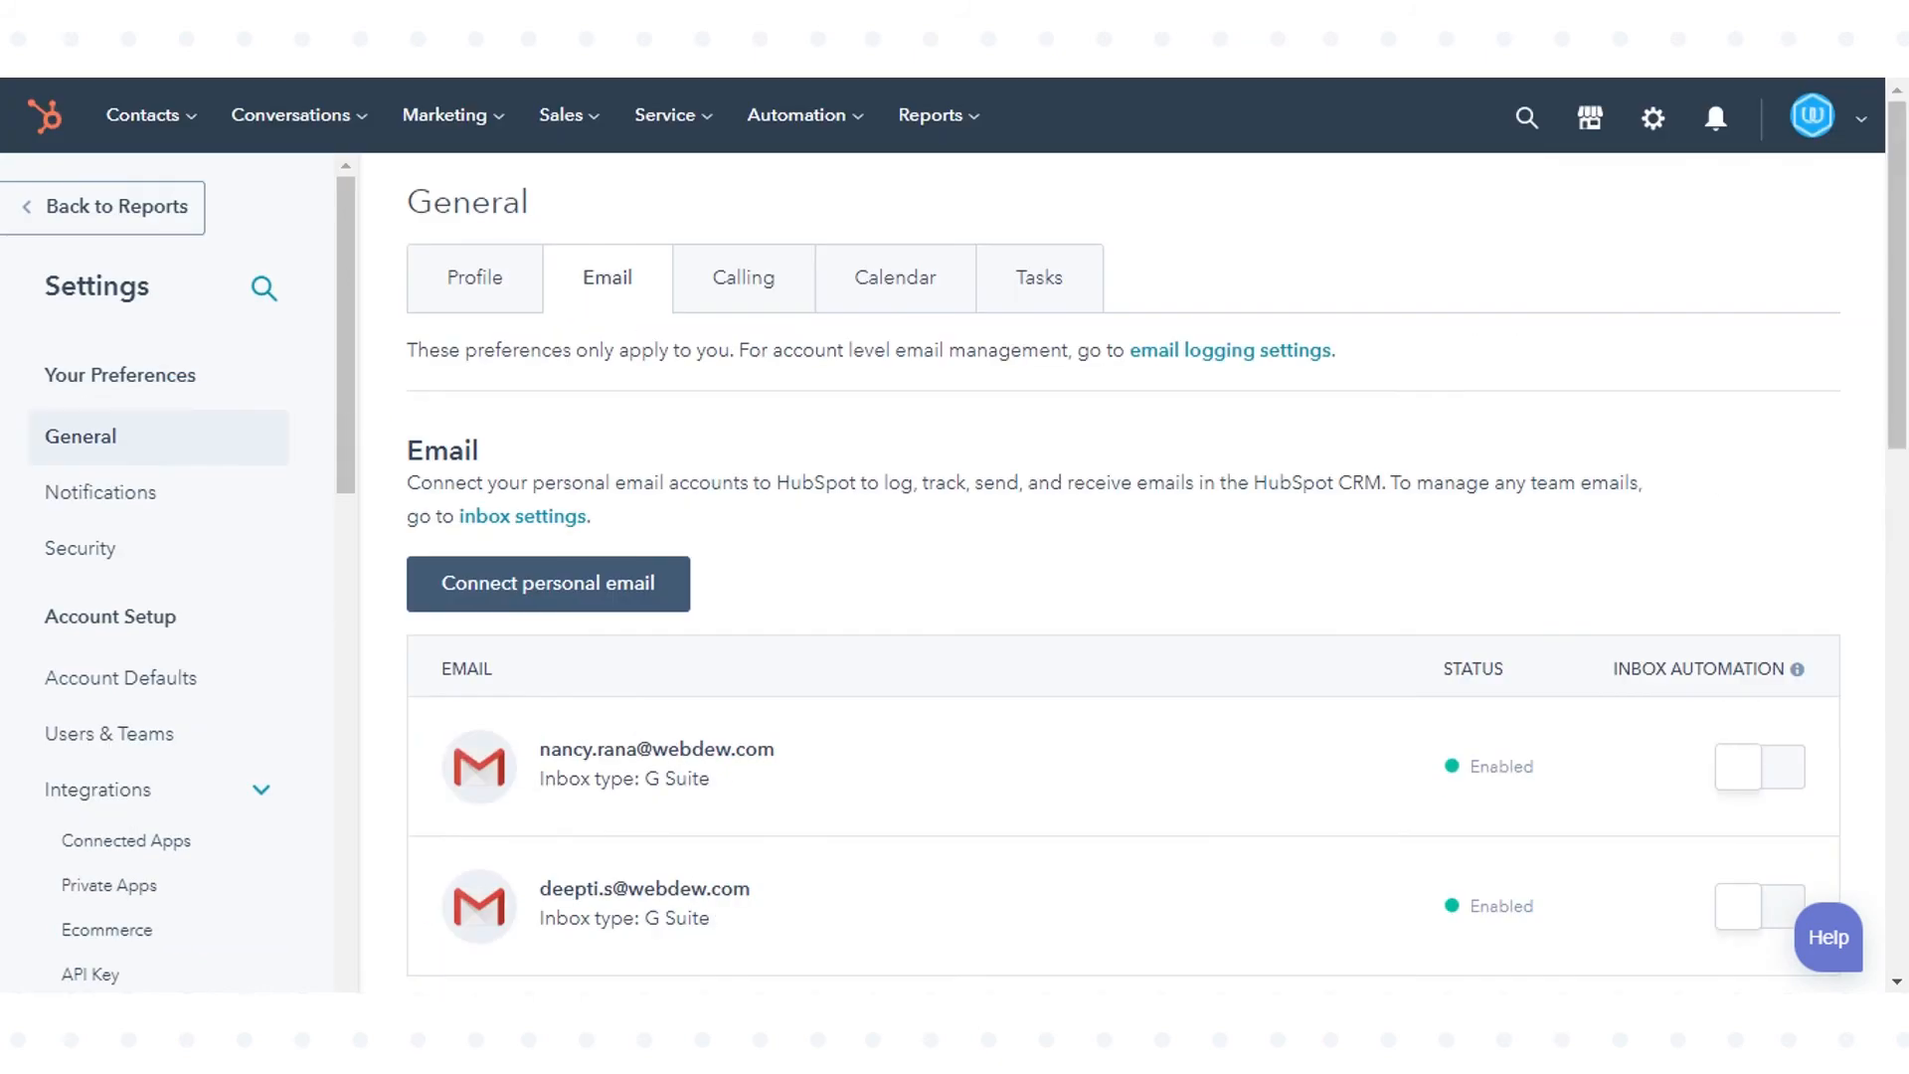
pyautogui.moveTo(1824, 86)
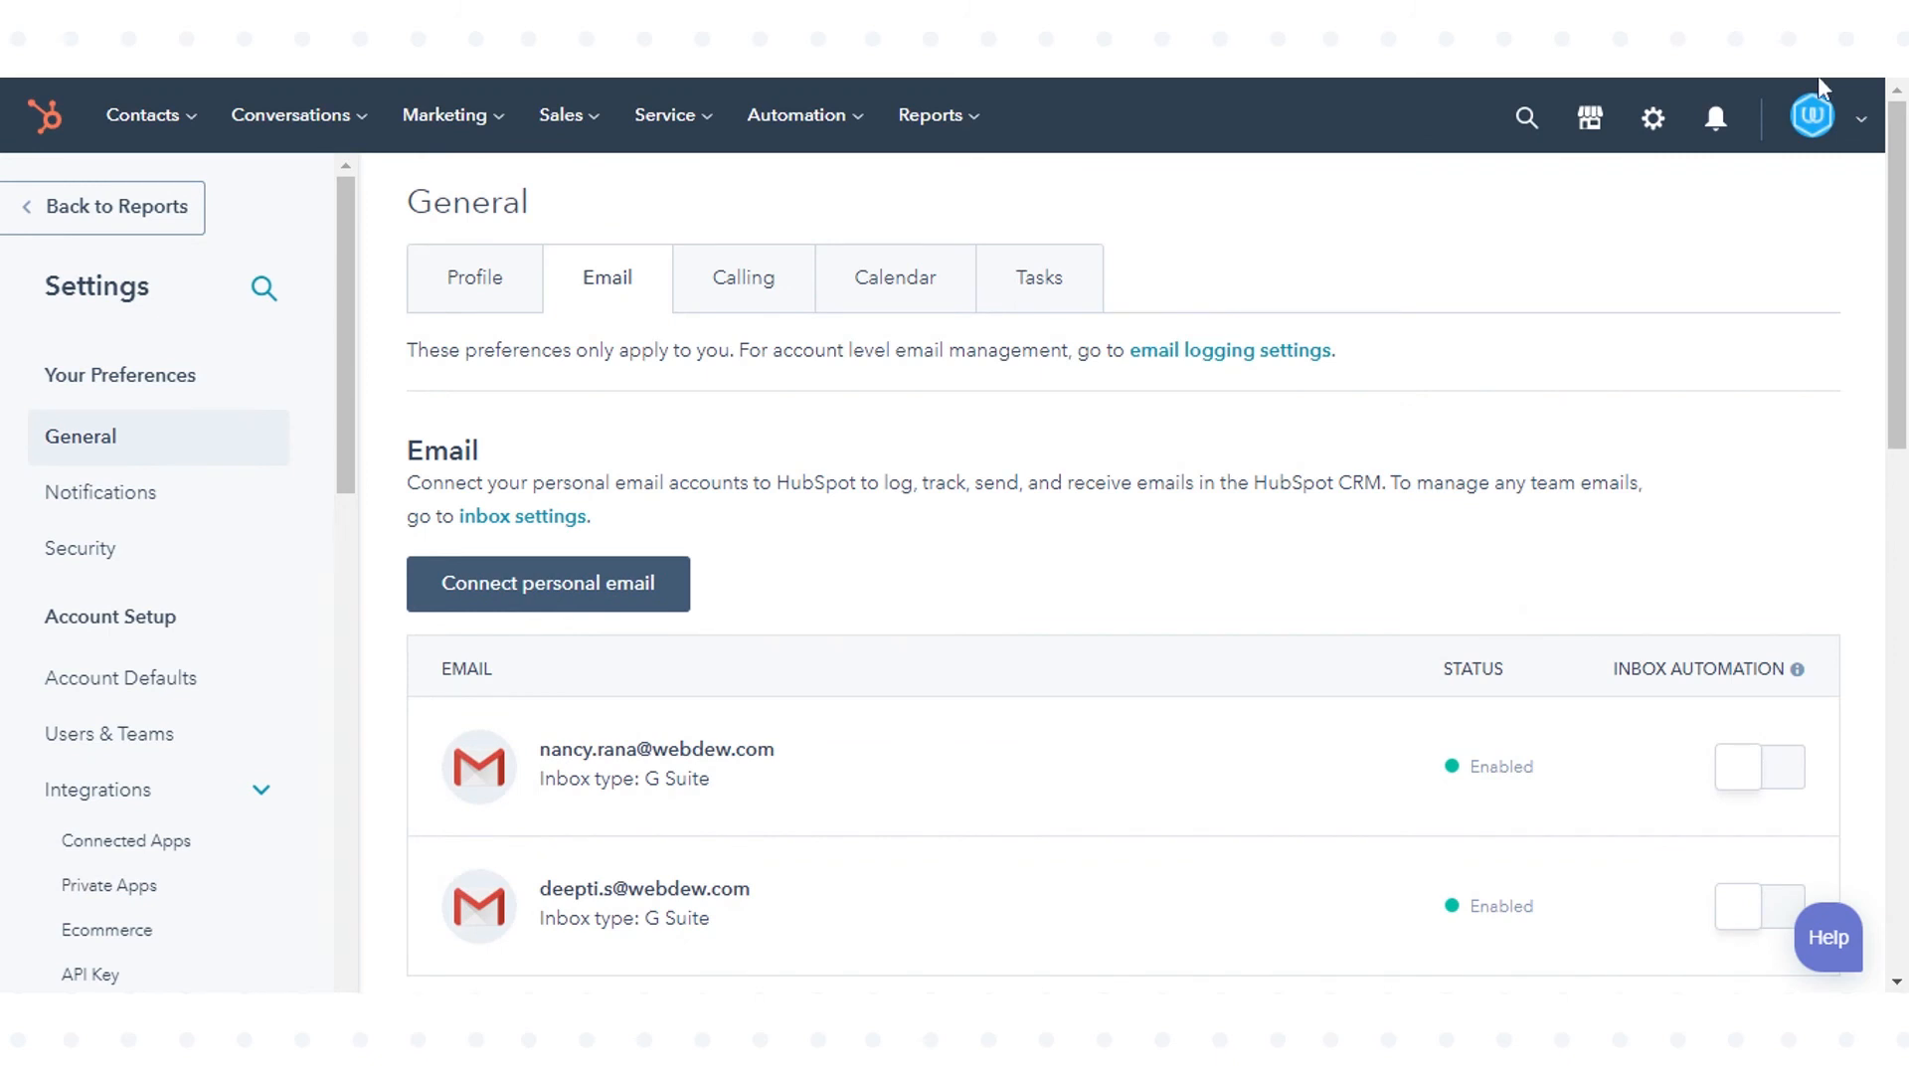